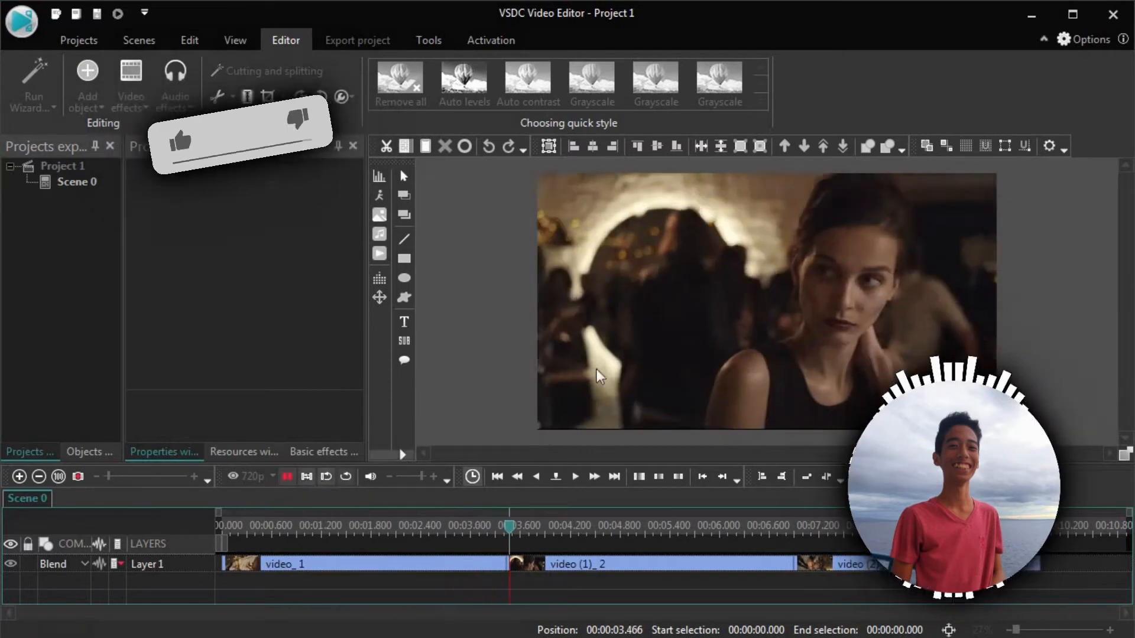
# Step: Stop the party-clip preview and send the playhead back to the timeline start
pyautogui.click(574, 477)
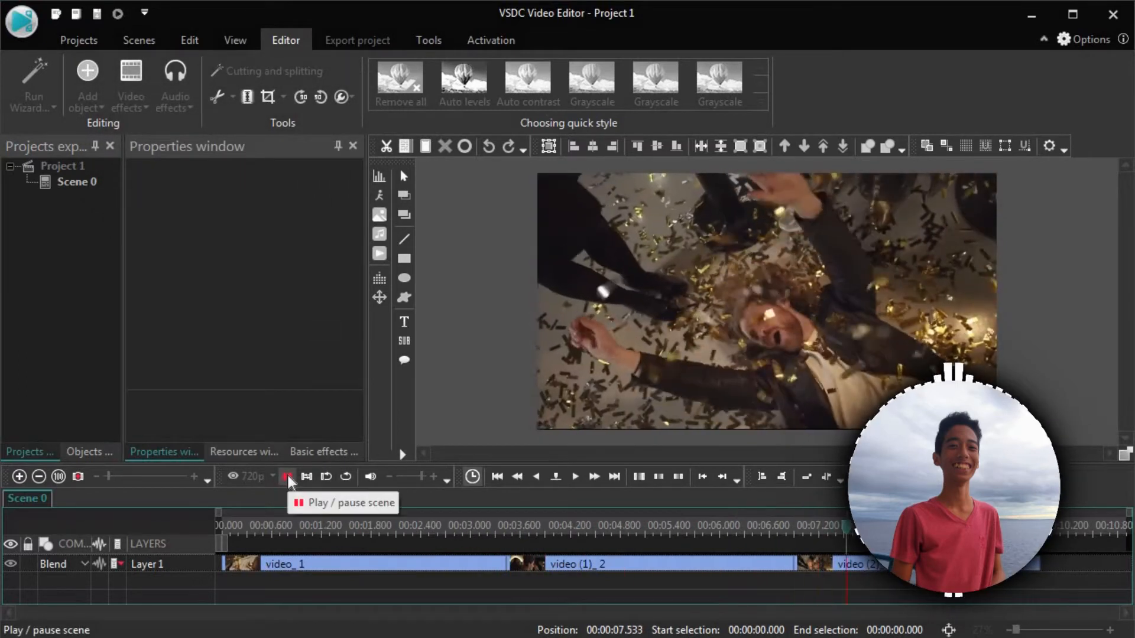
pyautogui.click(286, 476)
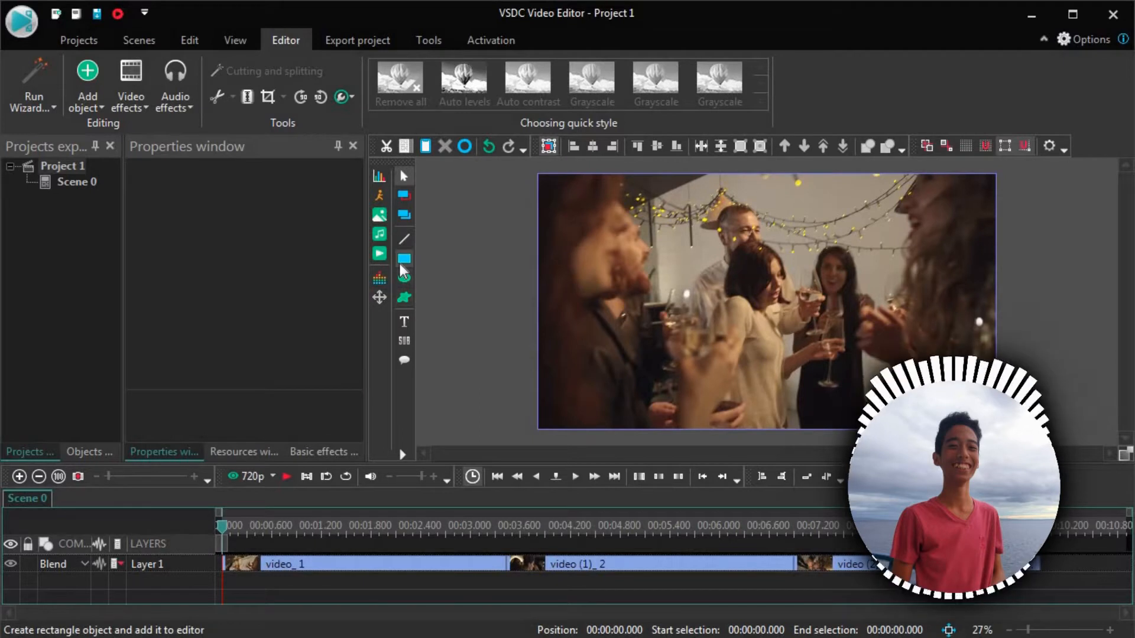
# Step: Add a rectangle on a new layer, sized to match the 1920×1080 parent frame
pyautogui.click(404, 258)
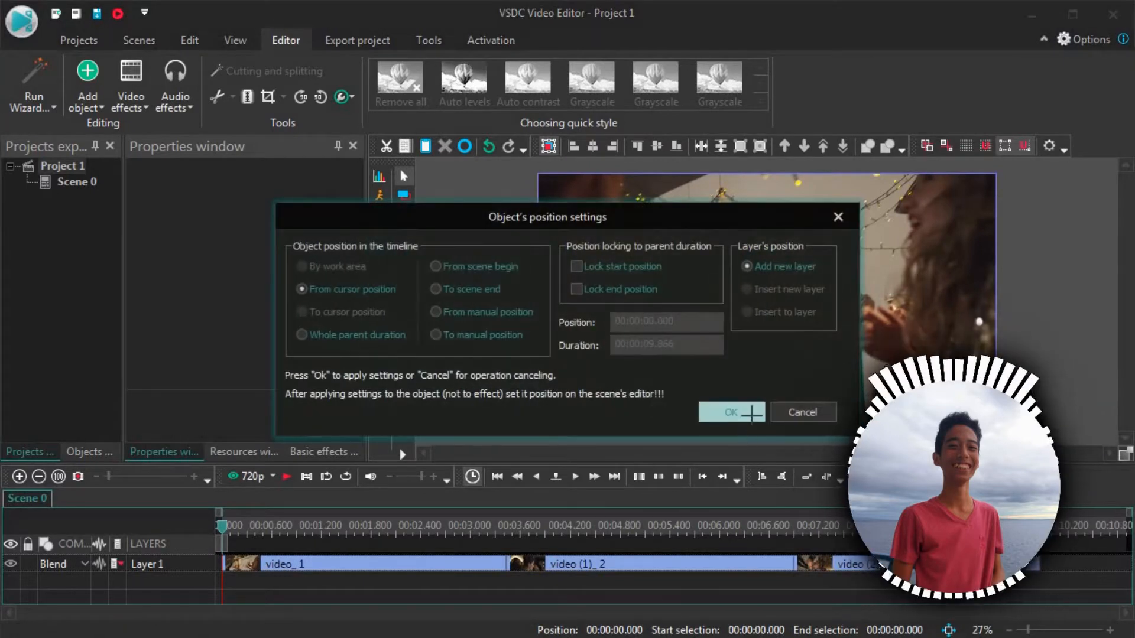
pyautogui.click(731, 412)
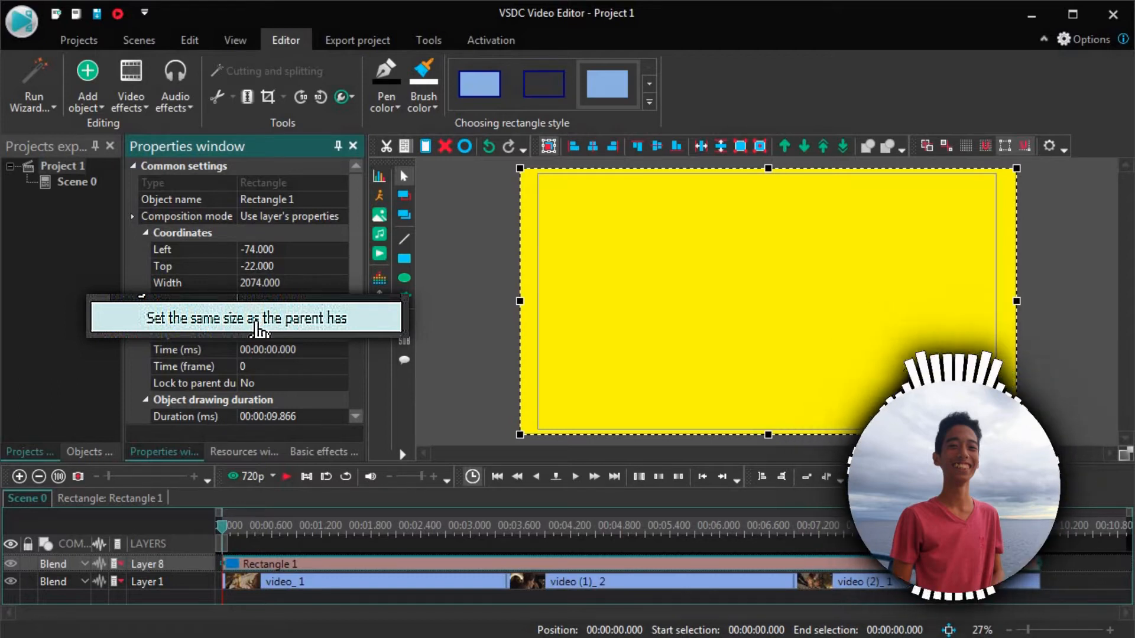
pyautogui.click(246, 317)
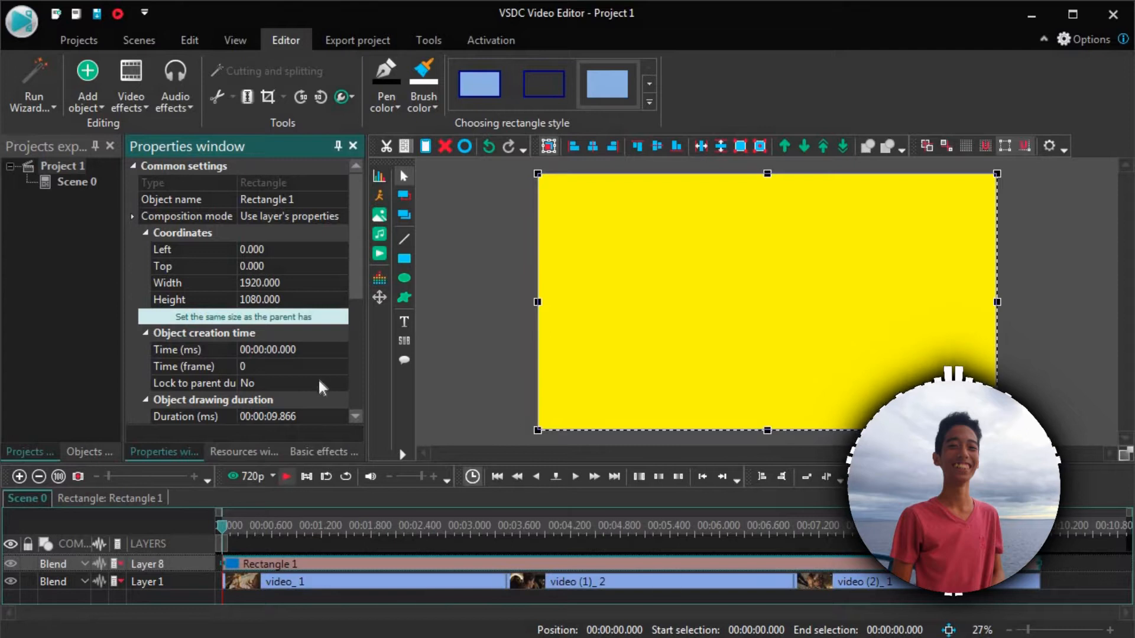
pyautogui.scroll(-3)
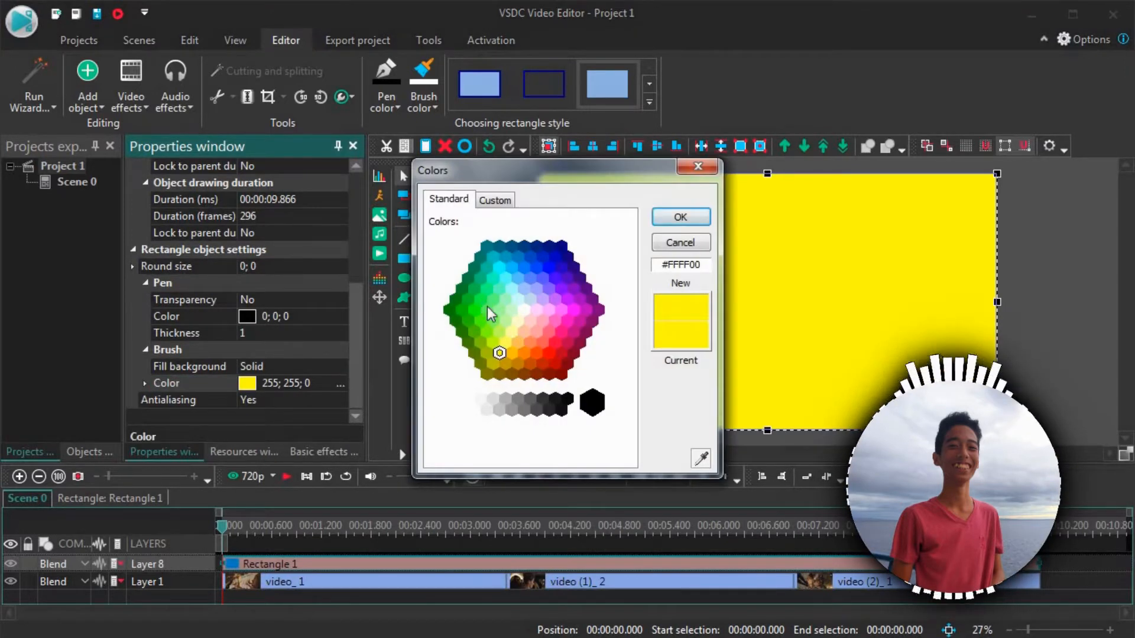
# Step: Fill the full-frame rectangle with blue and set its duration to 4 frames
pyautogui.click(549, 267)
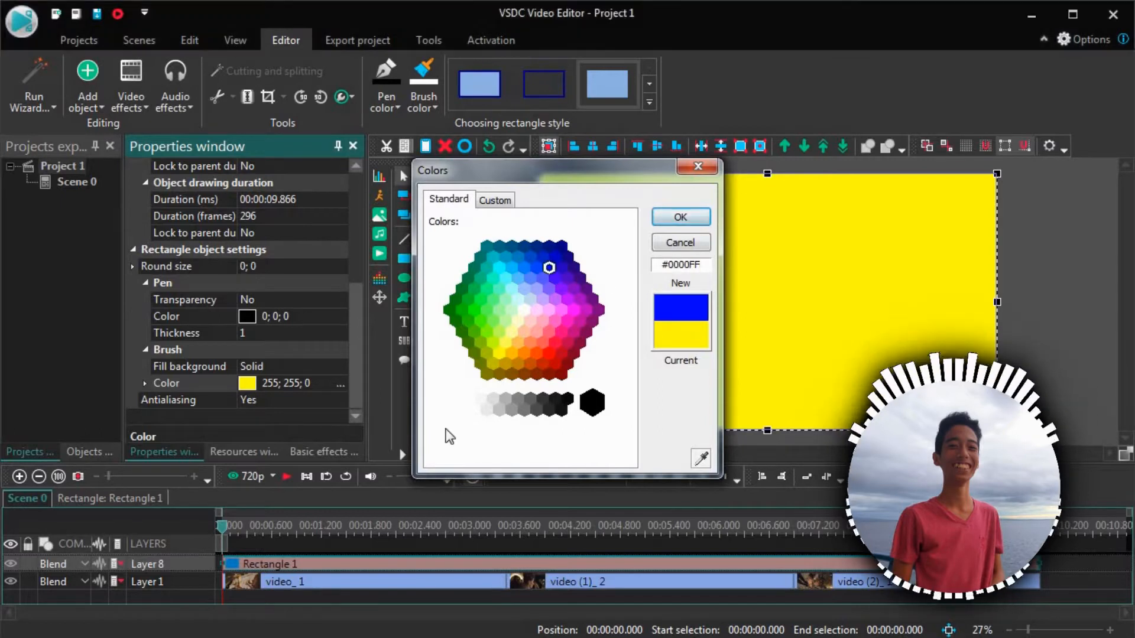
pyautogui.click(678, 217)
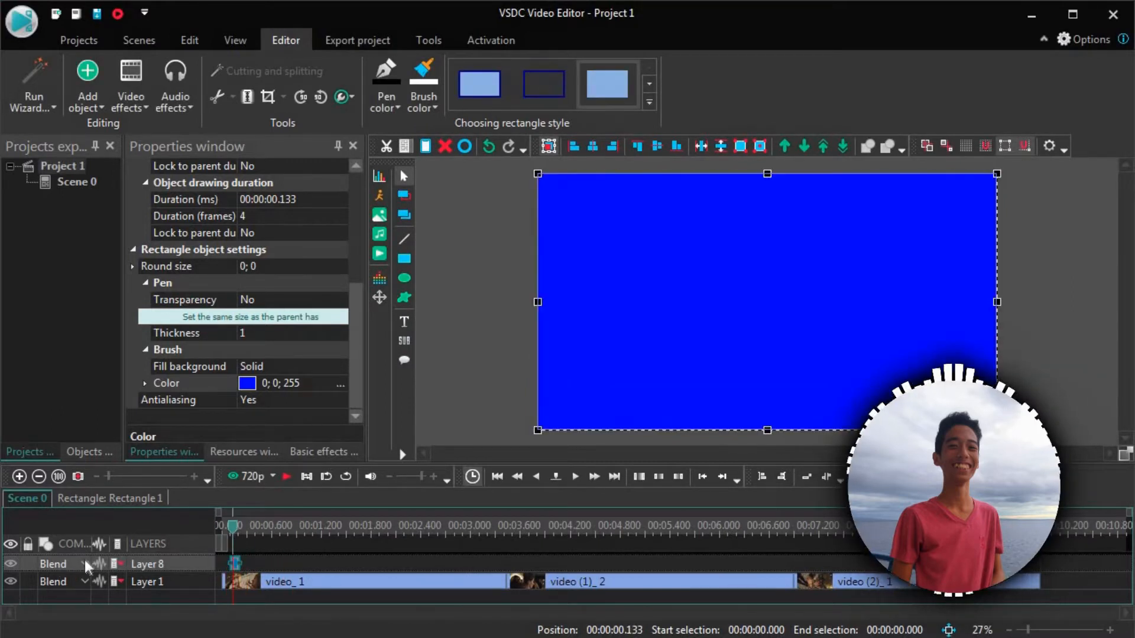
# Step: Try Lighten blending on the rectangle layer, then switch it to Overlay
pyautogui.click(52, 564)
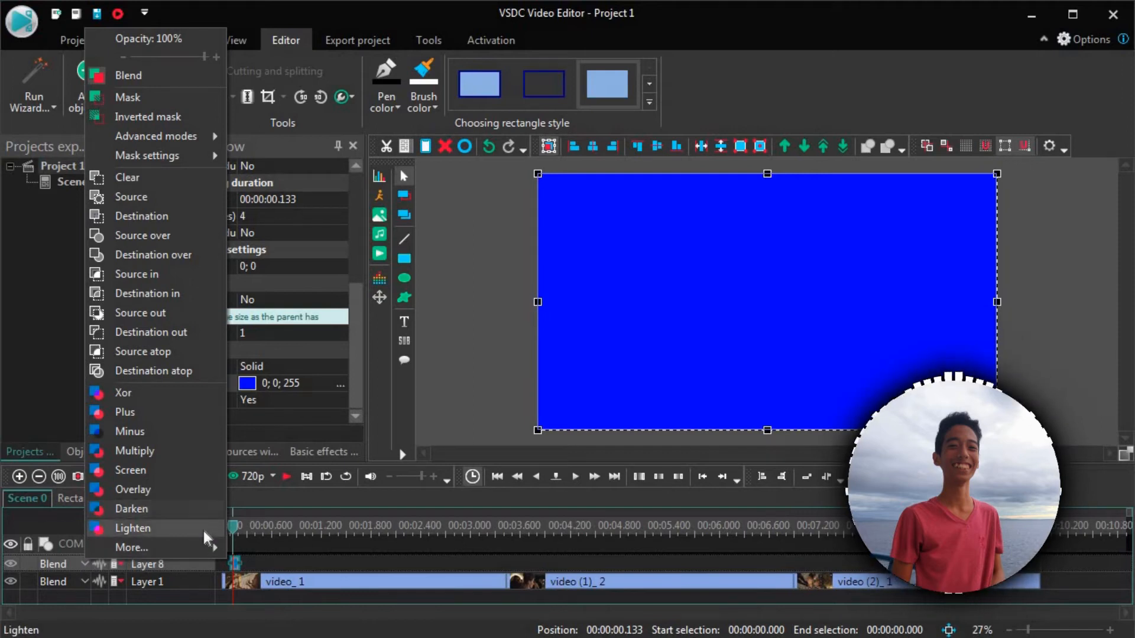
pyautogui.click(132, 528)
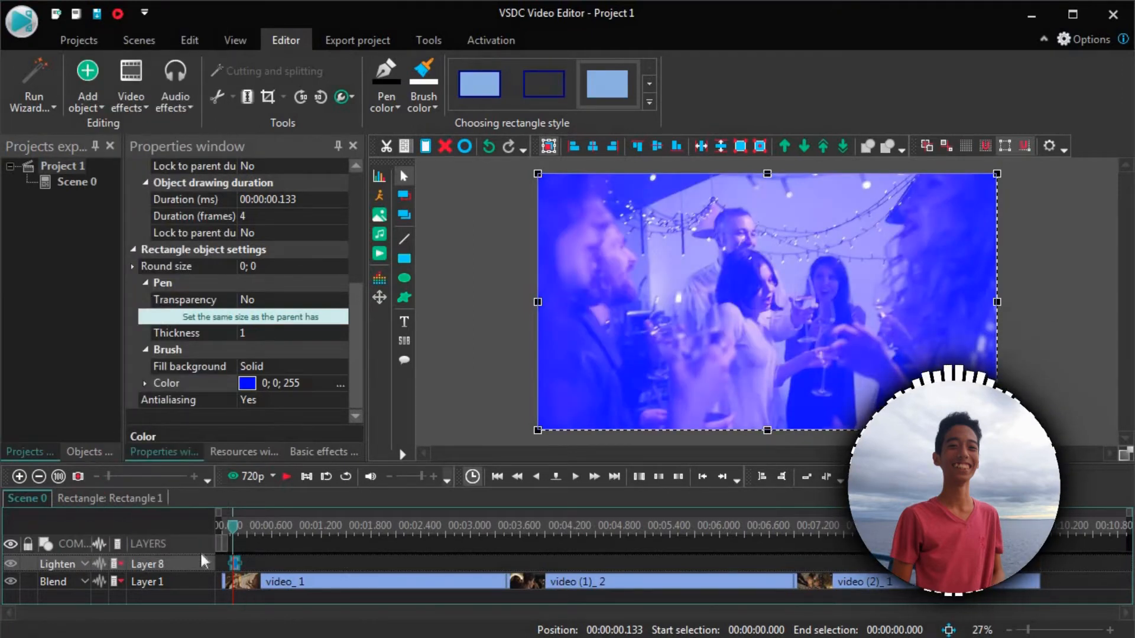
pyautogui.click(574, 477)
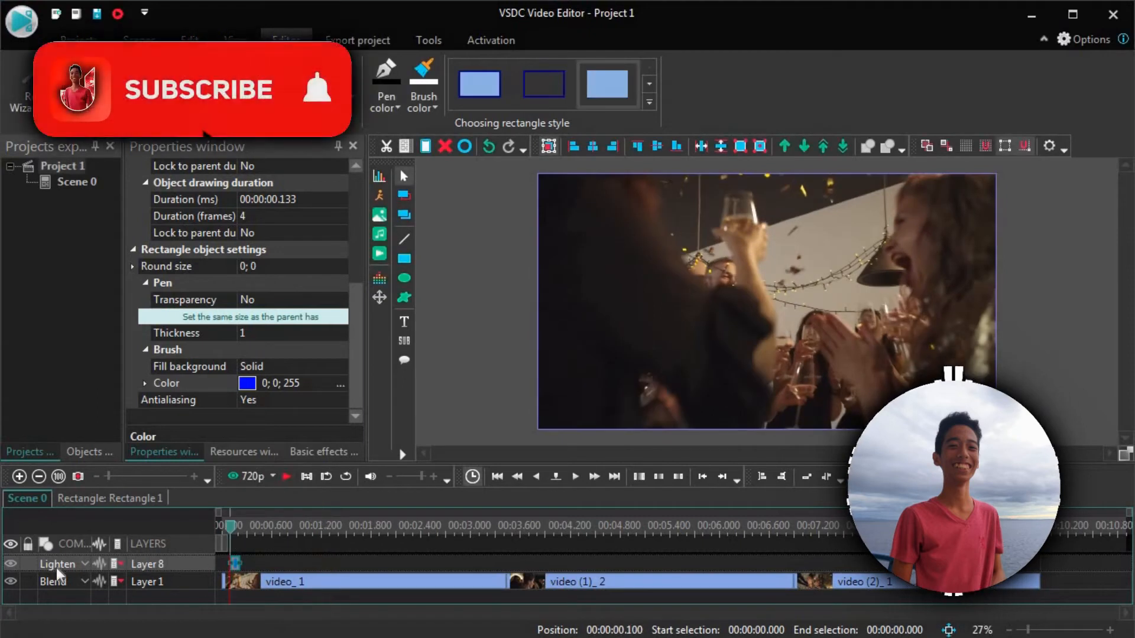
pyautogui.click(58, 564)
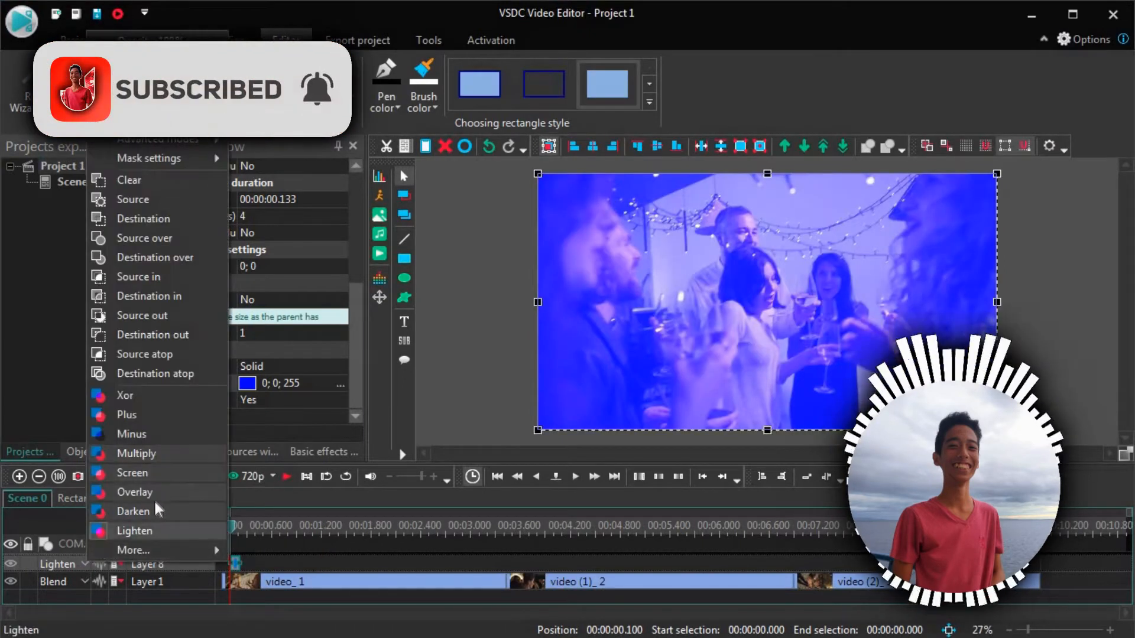
pyautogui.click(135, 491)
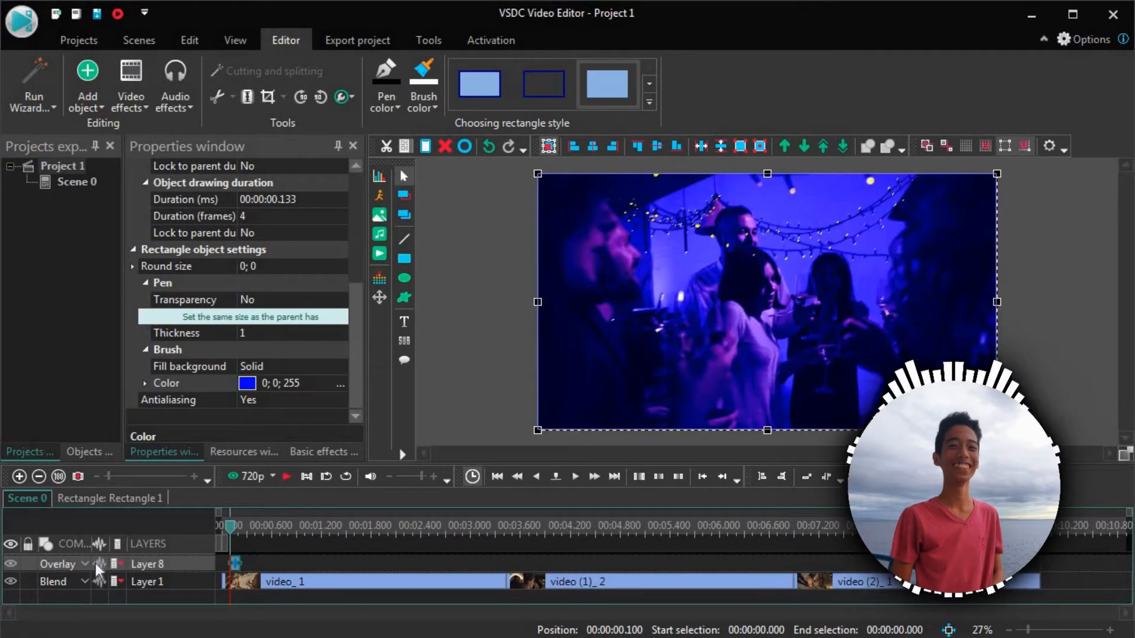
pyautogui.click(85, 564)
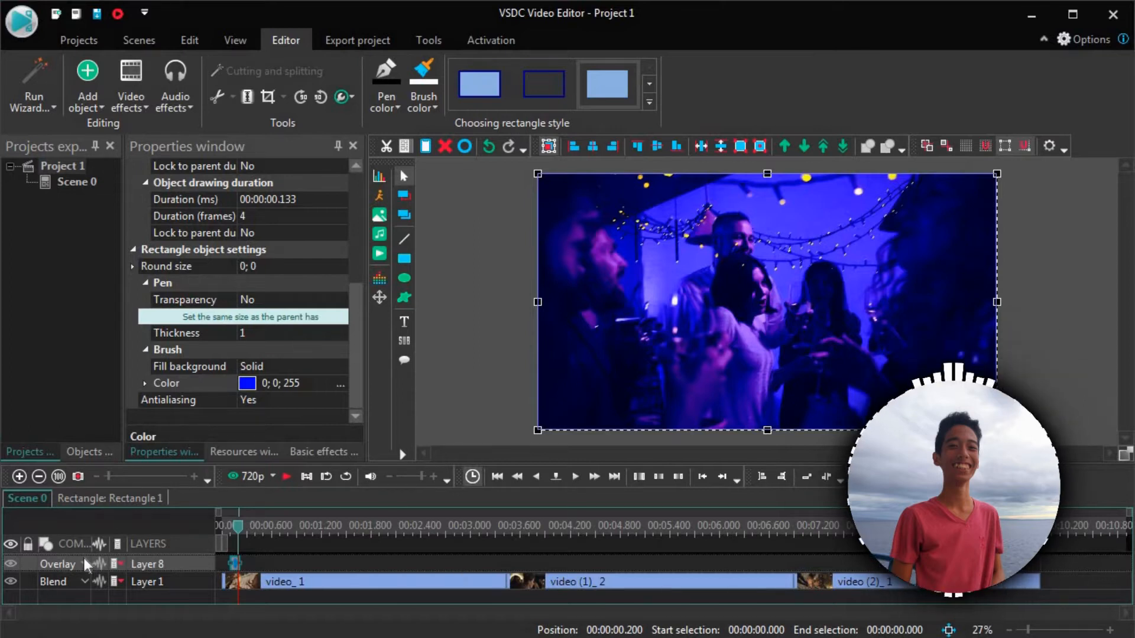
# Step: Lower the Overlay rectangle layer's opacity to about 41%
pyautogui.click(72, 564)
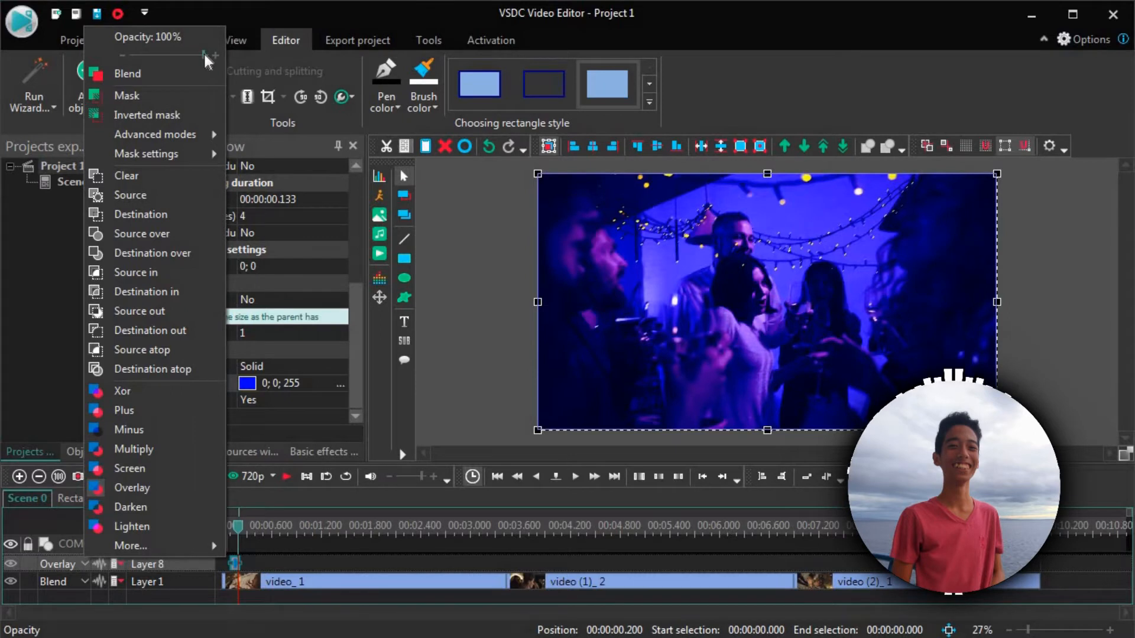
pyautogui.moveTo(206, 55); pyautogui.dragTo(162, 55)
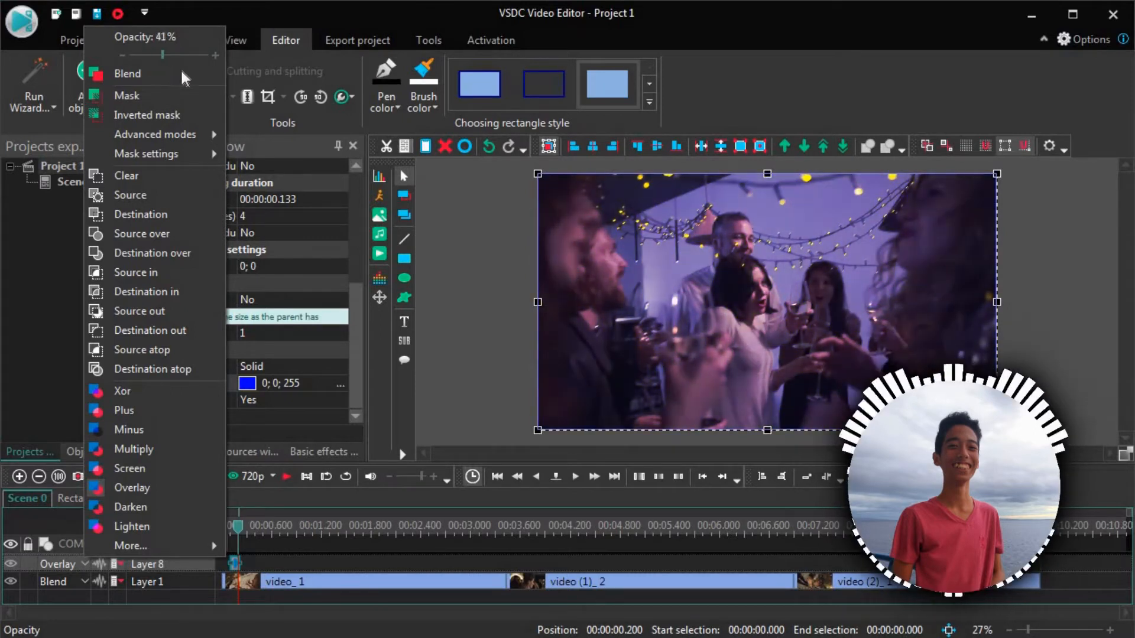
pyautogui.moveTo(161, 55); pyautogui.dragTo(179, 55)
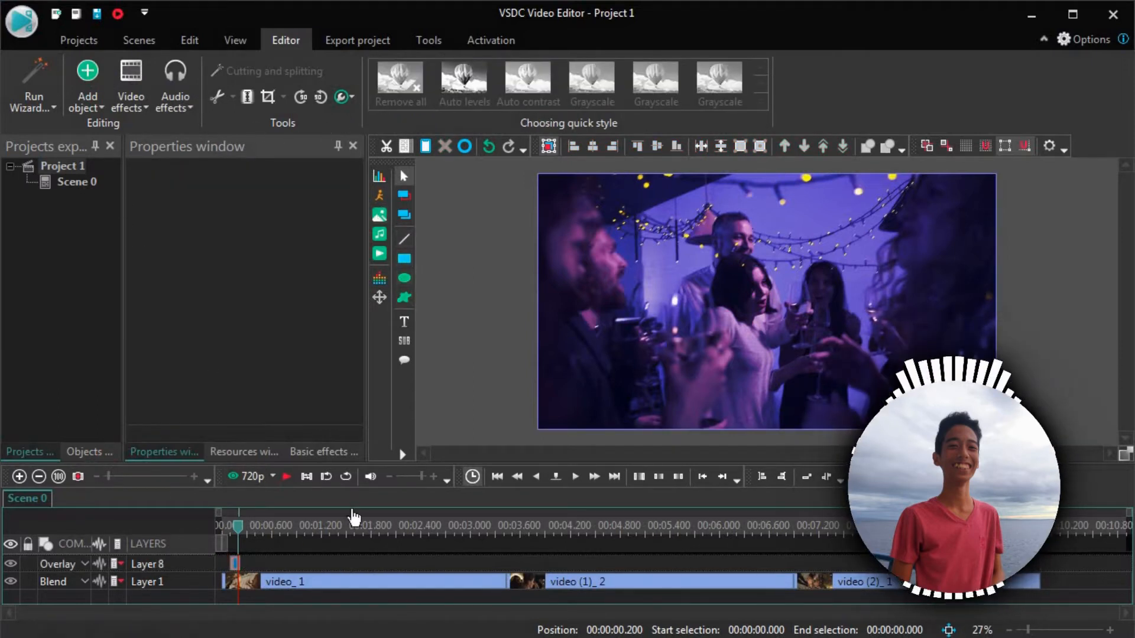
# Step: Paste a second brief rectangle and fill it yellow
pyautogui.click(404, 257)
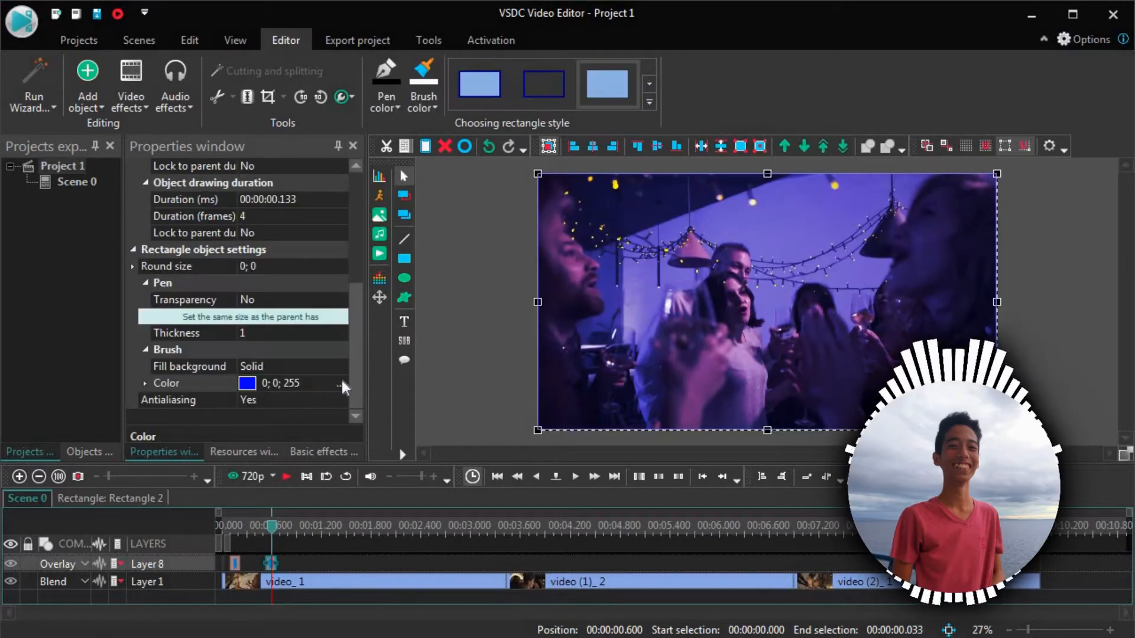
pyautogui.click(340, 383)
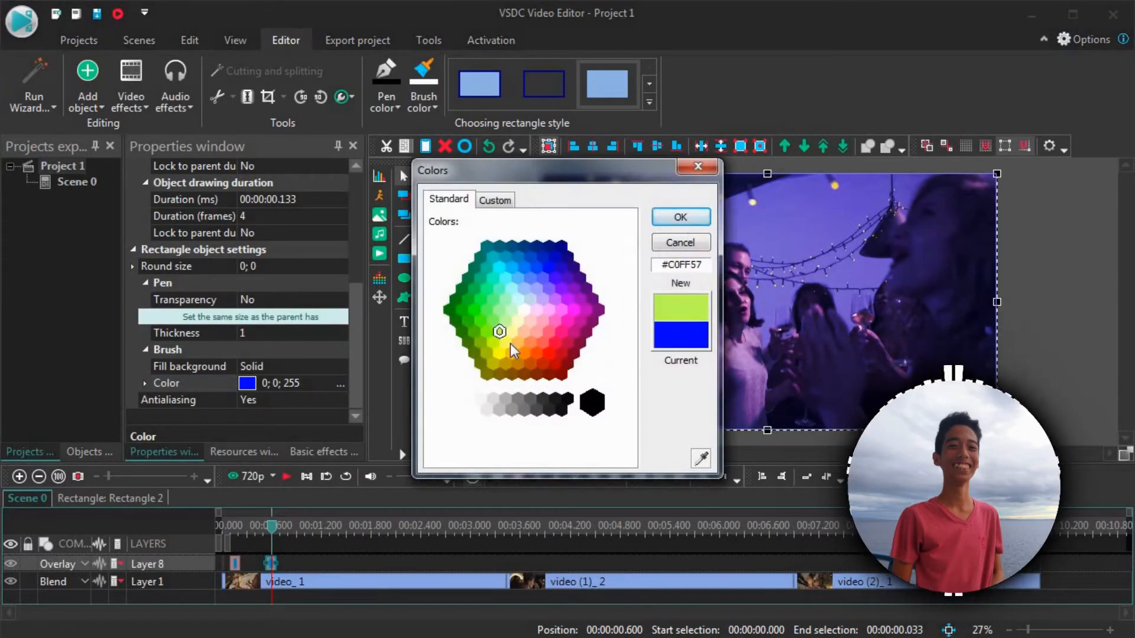
pyautogui.click(506, 343)
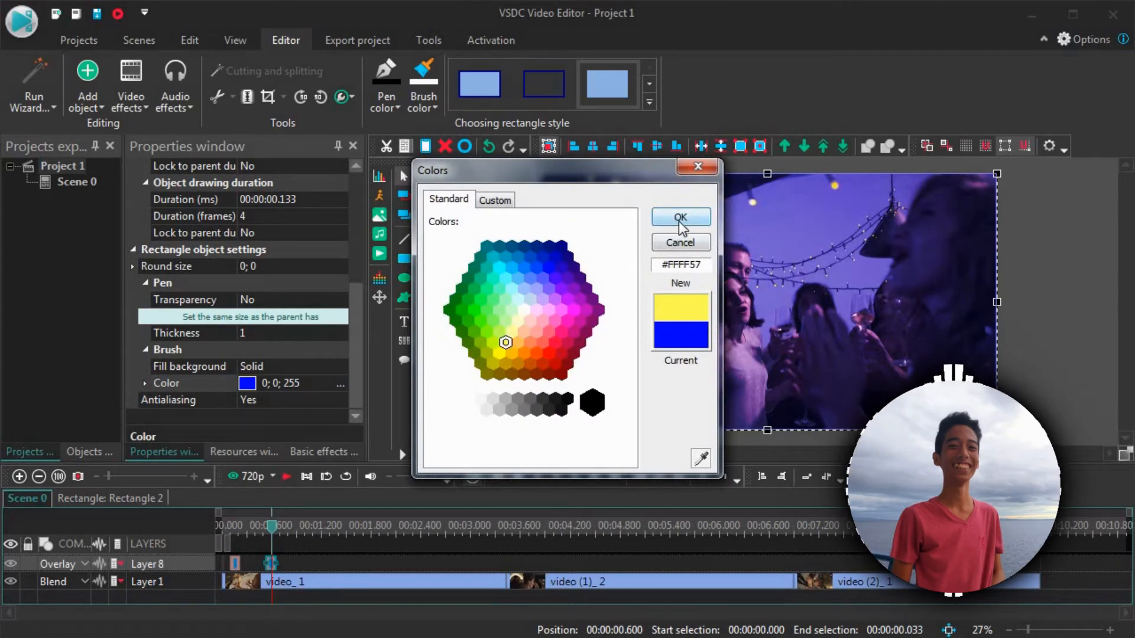
pyautogui.click(679, 218)
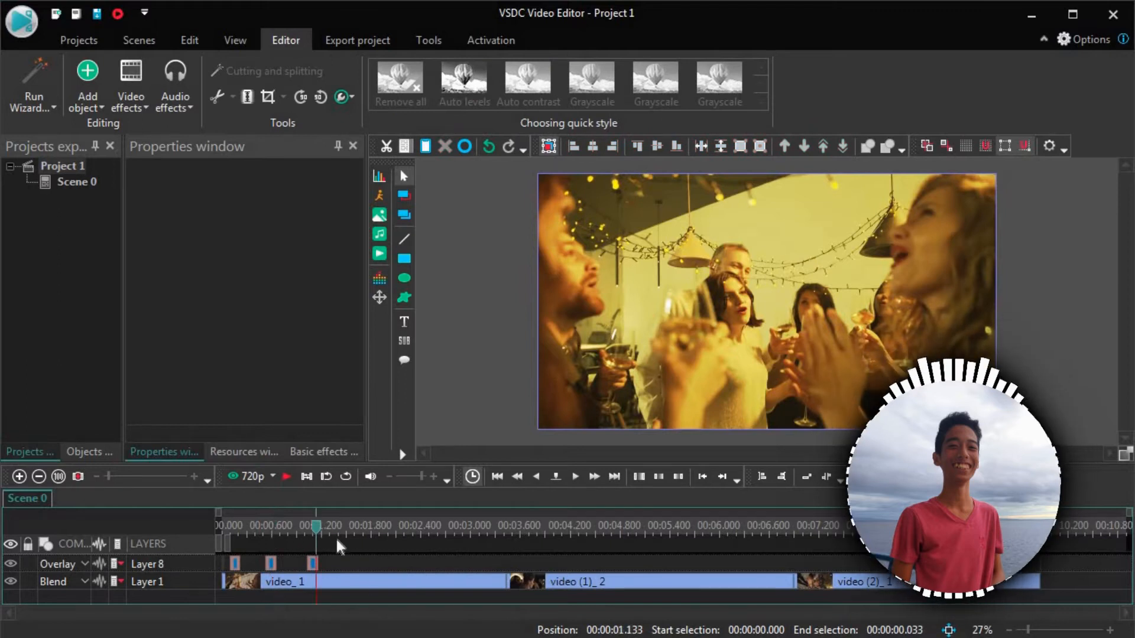
# Step: Add third and fourth rectangles filled red and green
pyautogui.click(312, 564)
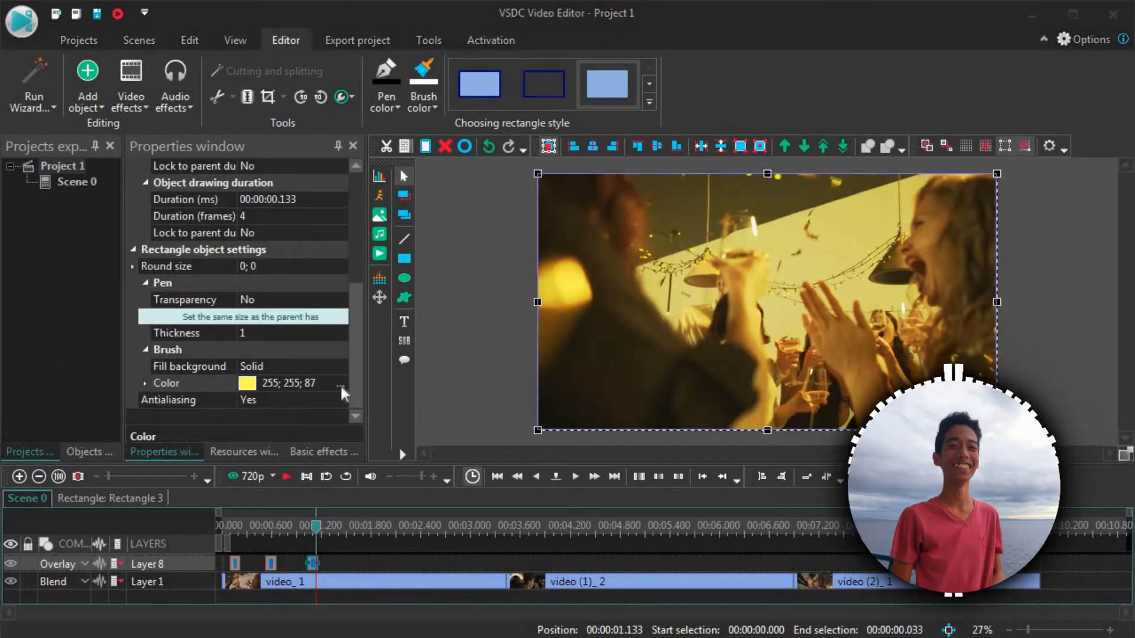
pyautogui.click(341, 383)
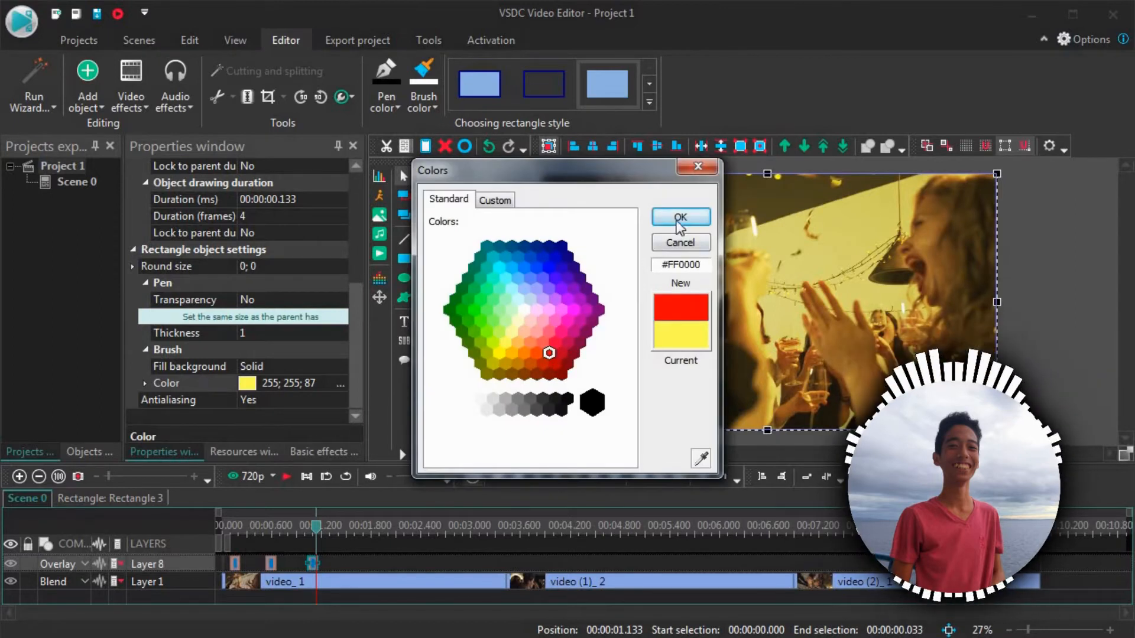
pyautogui.click(679, 217)
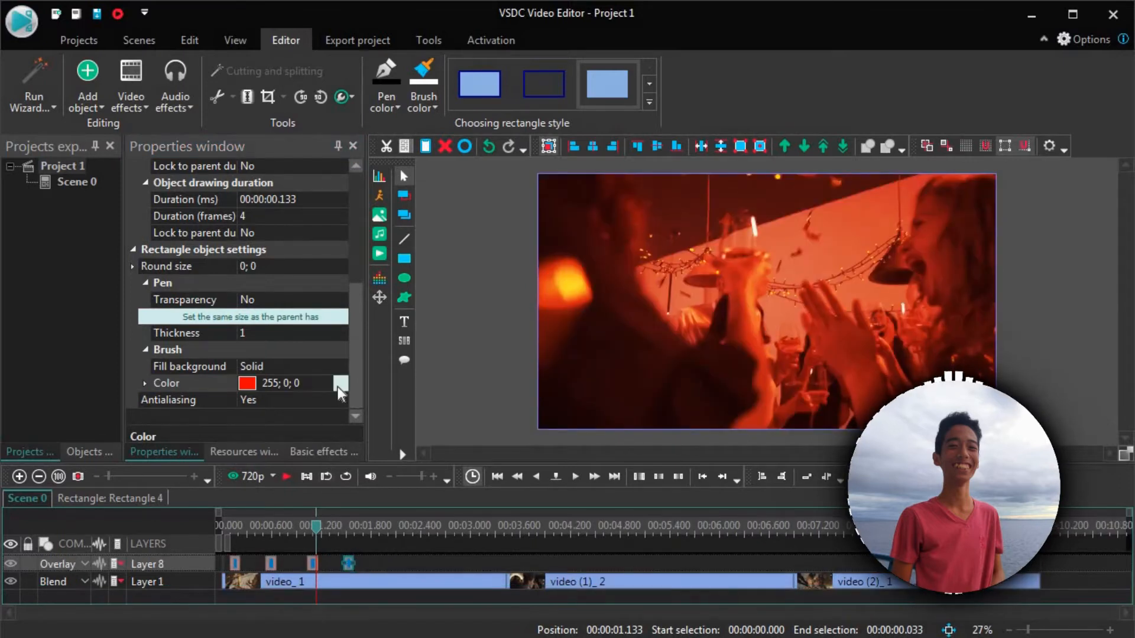
pyautogui.click(340, 383)
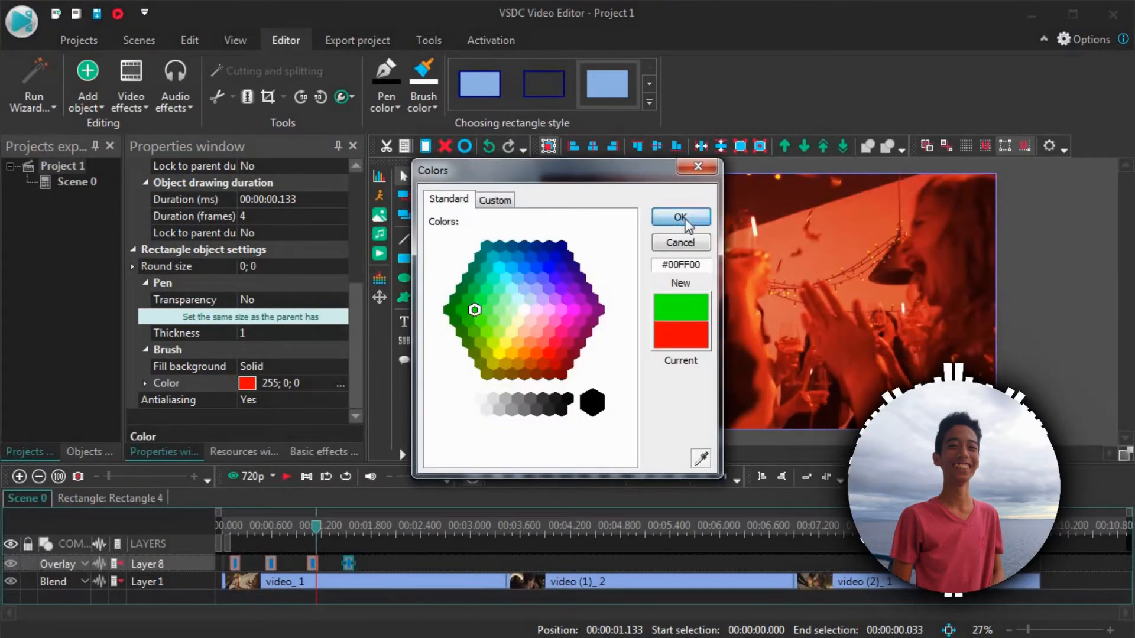
pyautogui.click(680, 219)
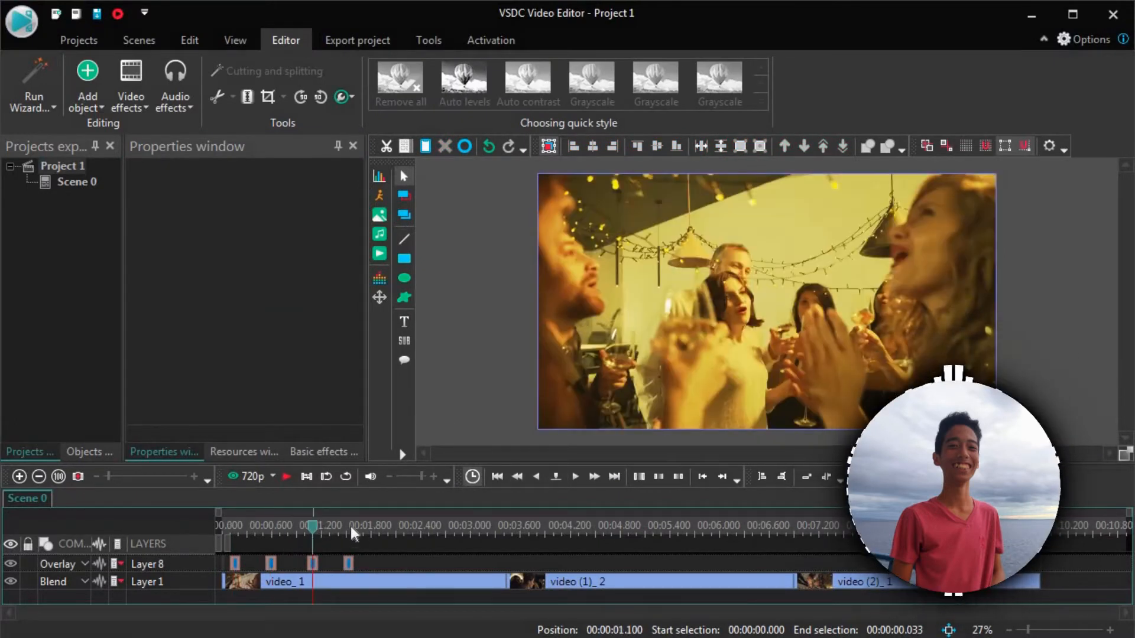
# Step: Paste coloured rectangles at intervals on Layer 8 across all clips, previewing around 2.7–3.6 seconds
pyautogui.click(349, 528)
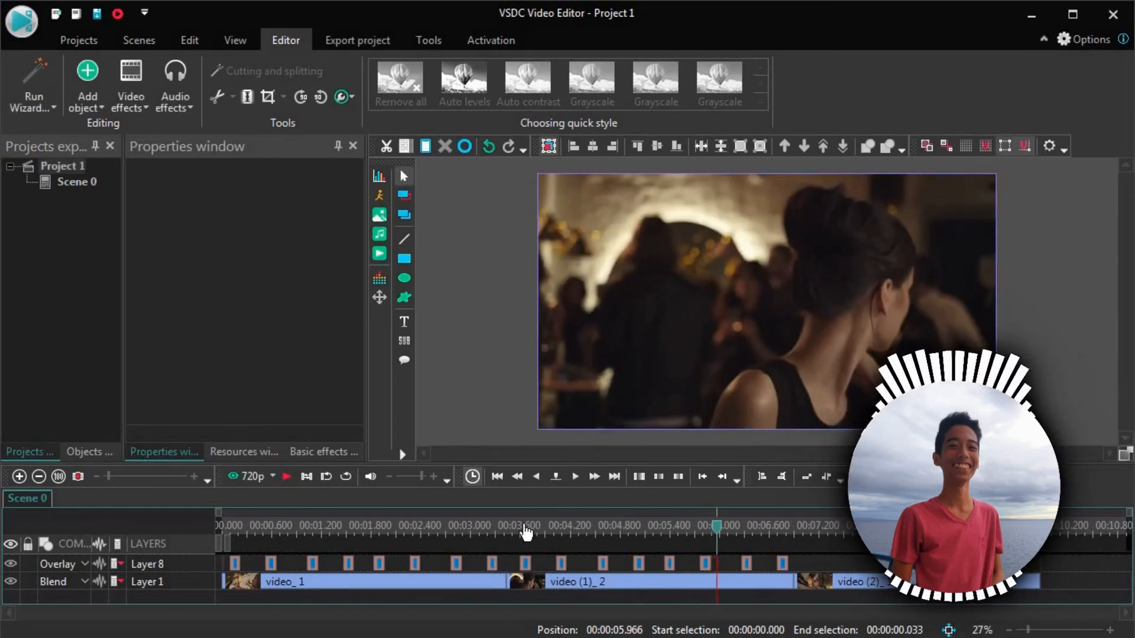
pyautogui.click(524, 526)
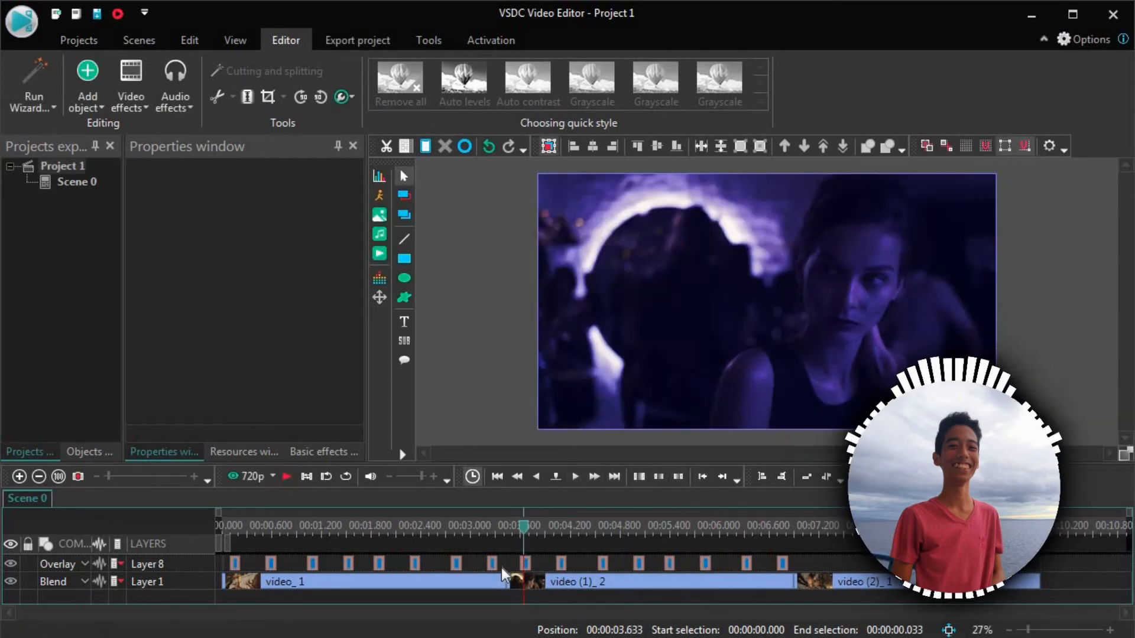
pyautogui.click(630, 526)
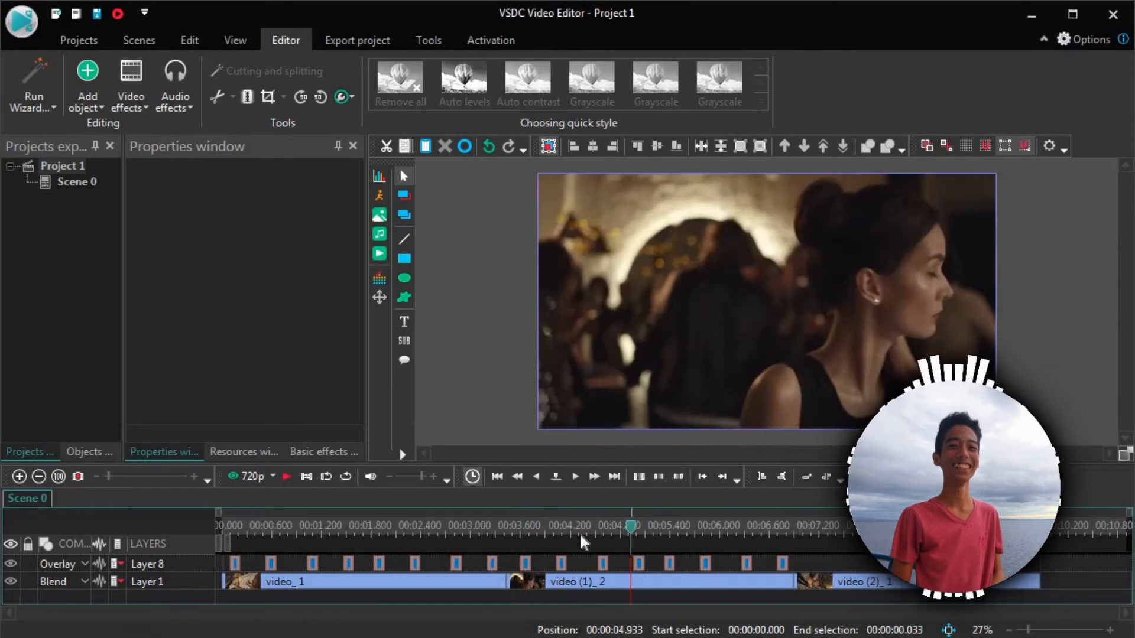
pyautogui.click(445, 527)
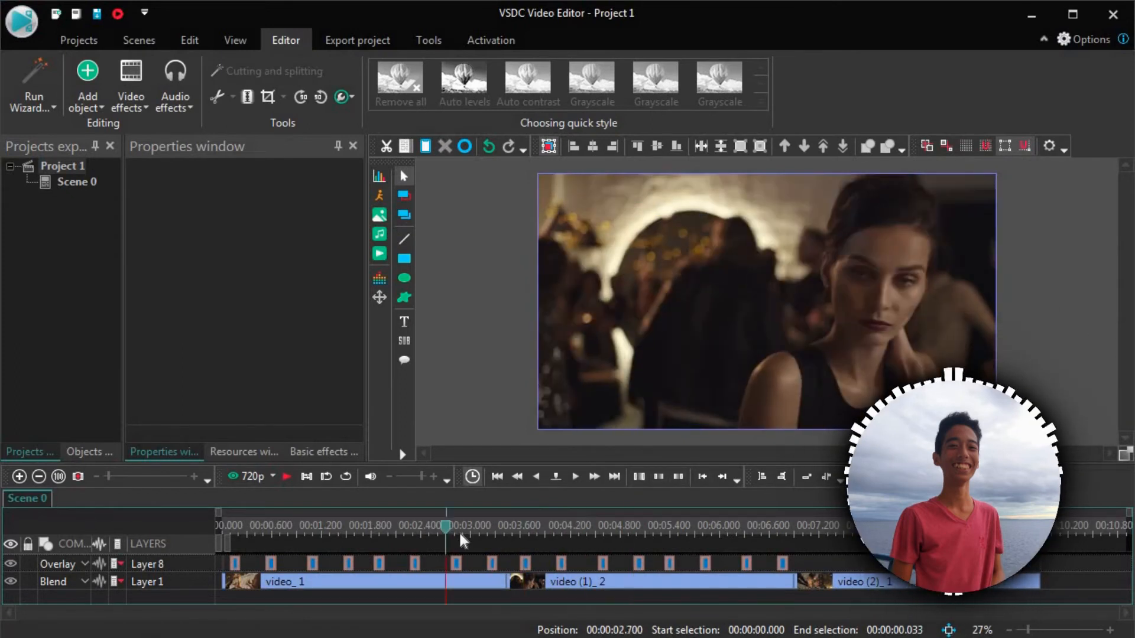